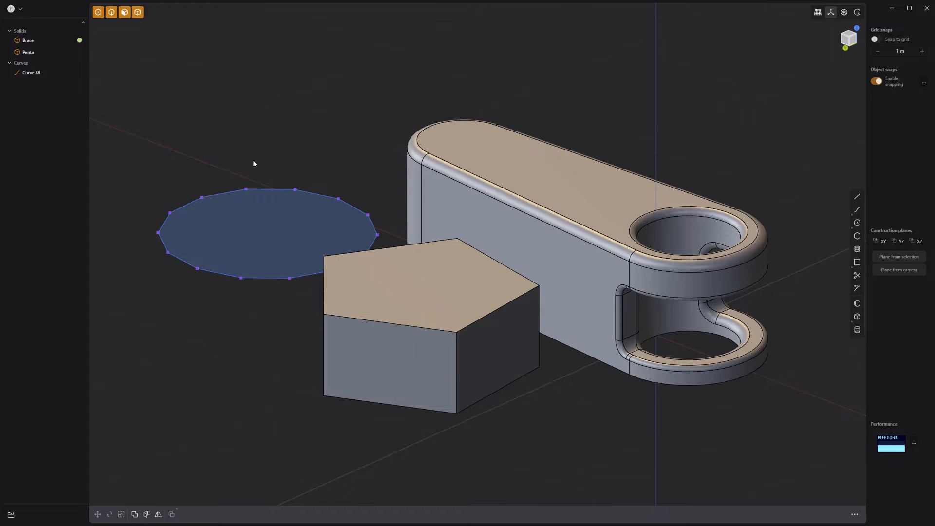
{"action": "mouse_move", "coordinate": [124, 12]}
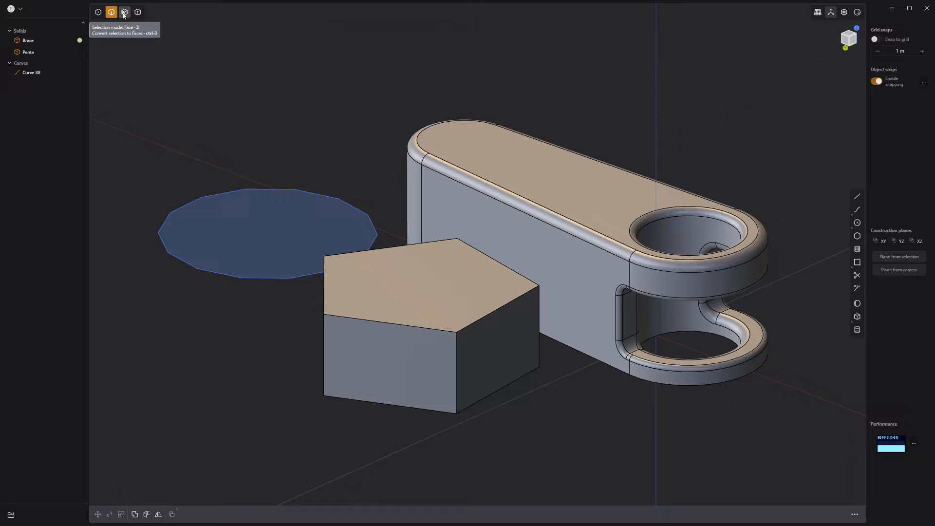
Step: Re-enable all selection modes, then convert the brace's top face selection into its bounding edge loop
{"action": "left_click", "coordinate": [137, 12]}
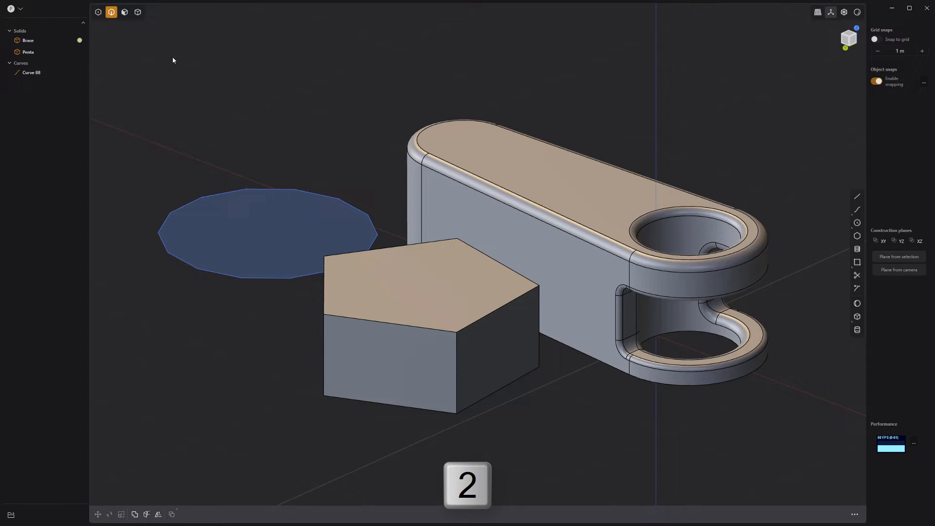
{"action": "key", "text": "3"}
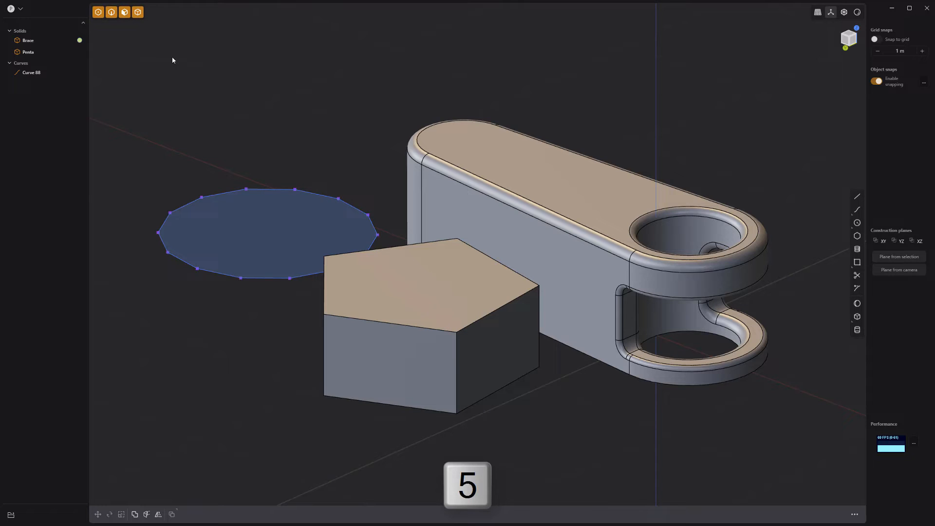
{"action": "key", "text": "5"}
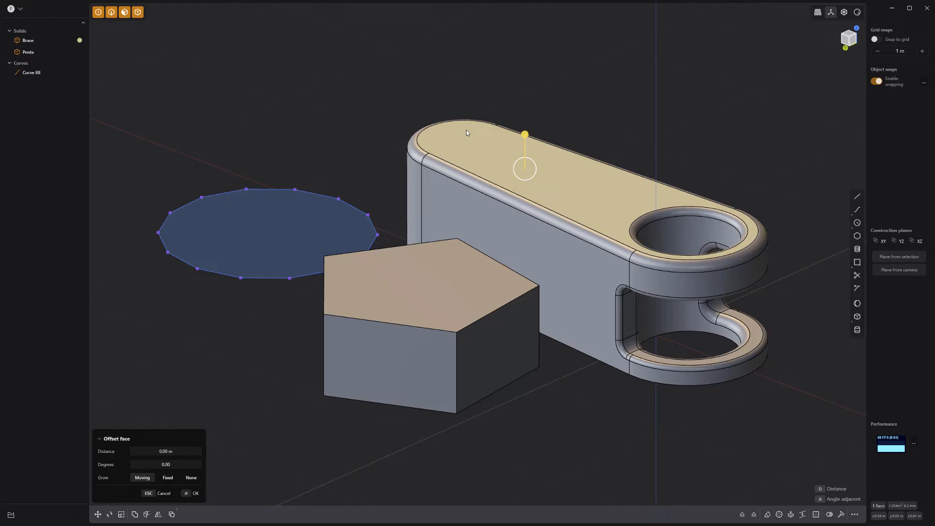
{"action": "key", "text": "ctrl+2"}
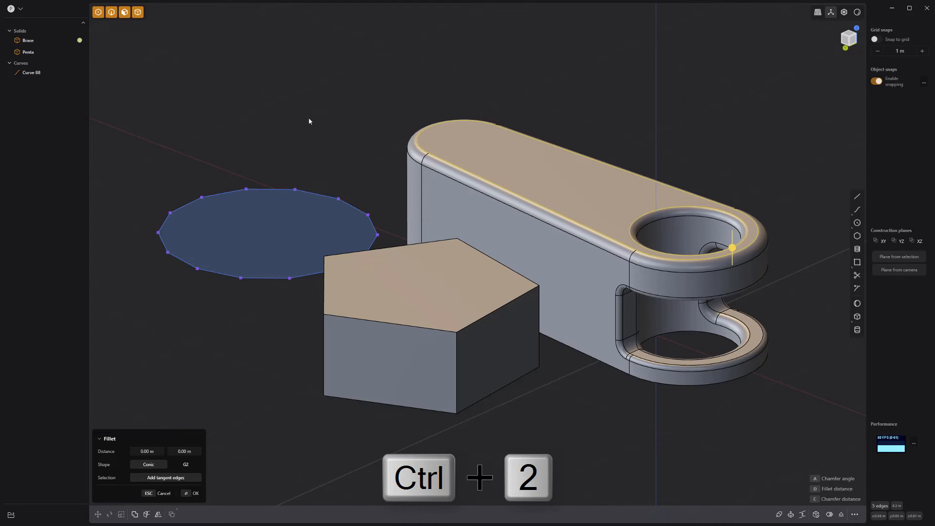
{"action": "key", "text": "ctrl+2"}
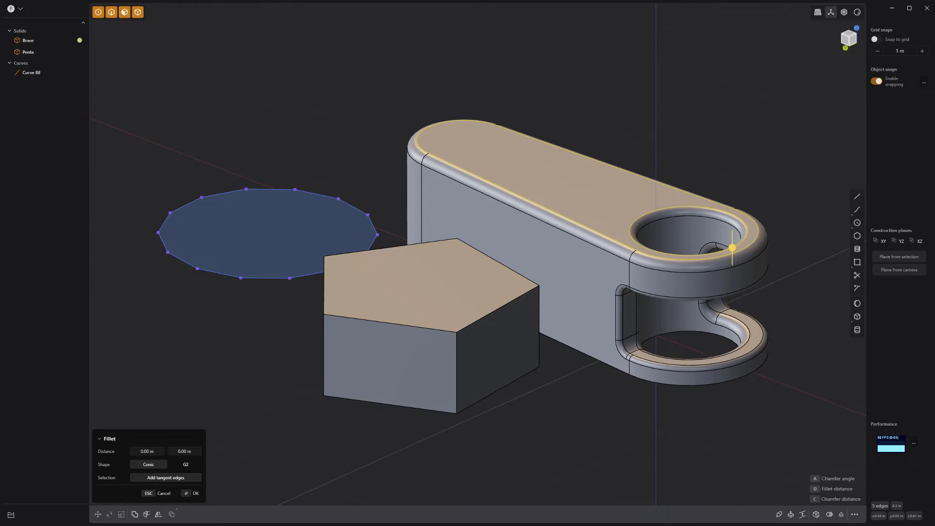